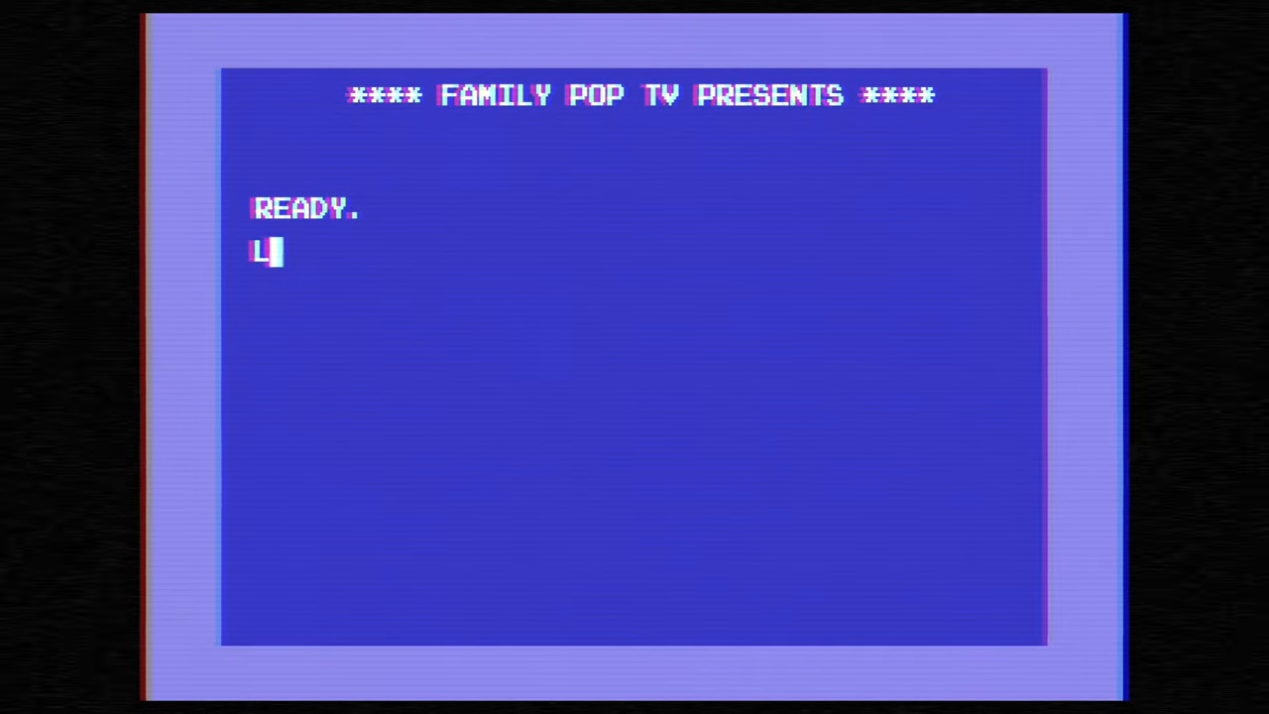
# Browse the three profiles' lighting settings and select Profile 1 for editing
pyautogui.write('OAD "REDRAGON GA')
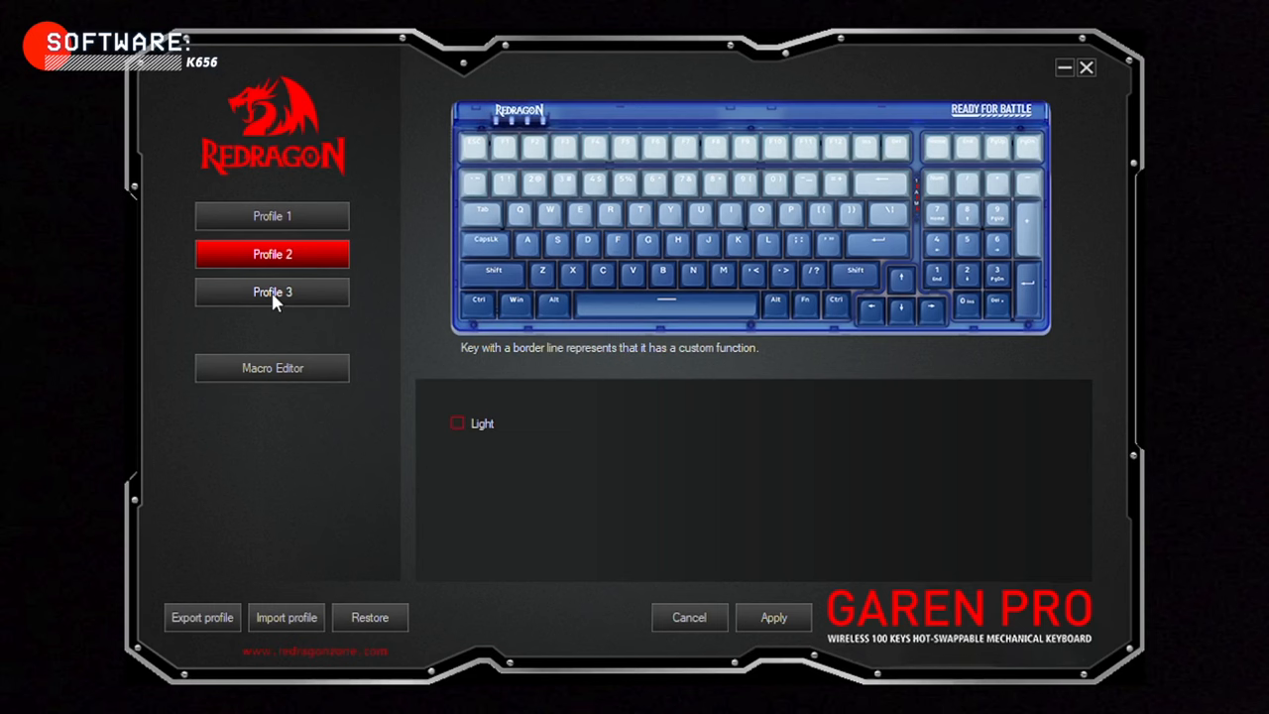
pyautogui.click(271, 214)
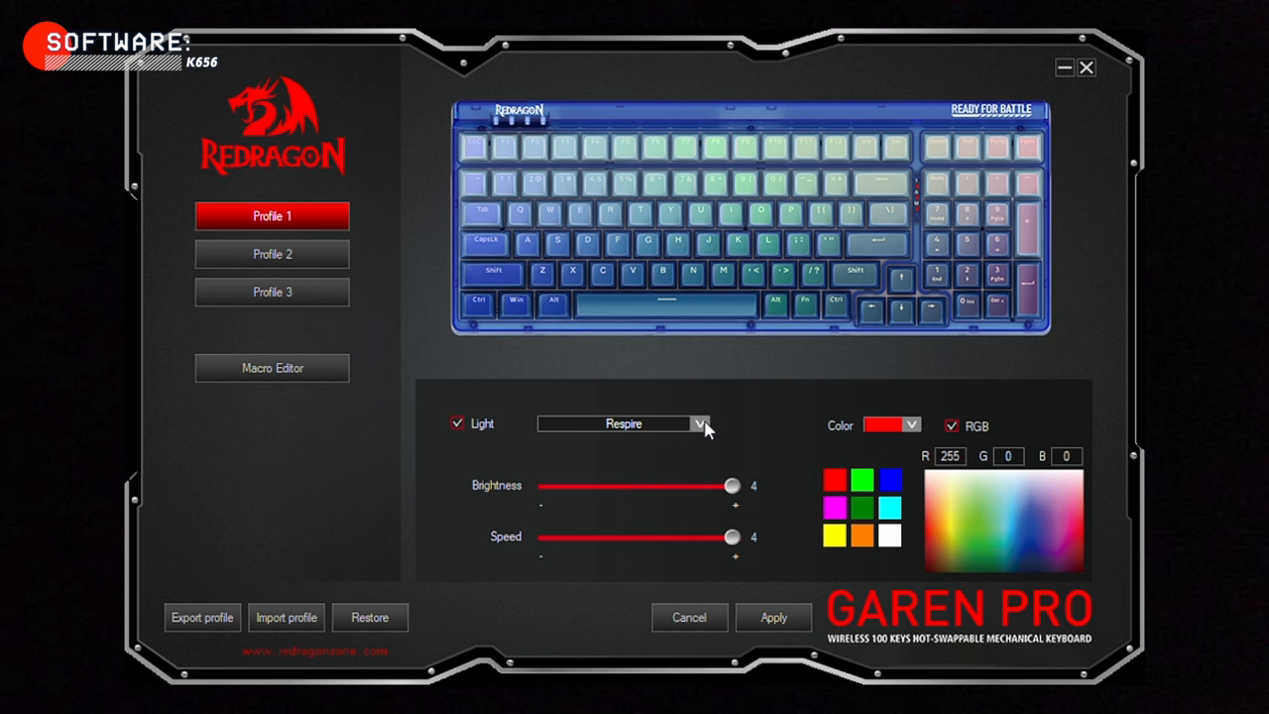
pyautogui.click(271, 254)
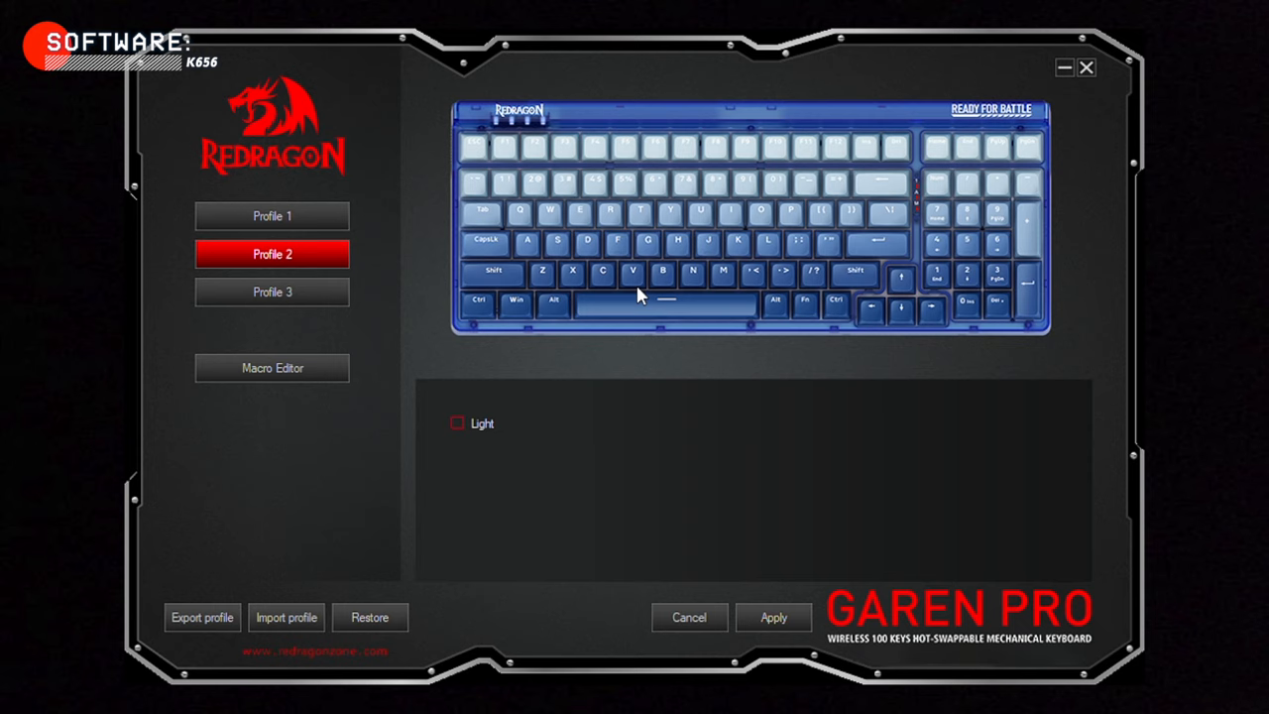
pyautogui.click(272, 291)
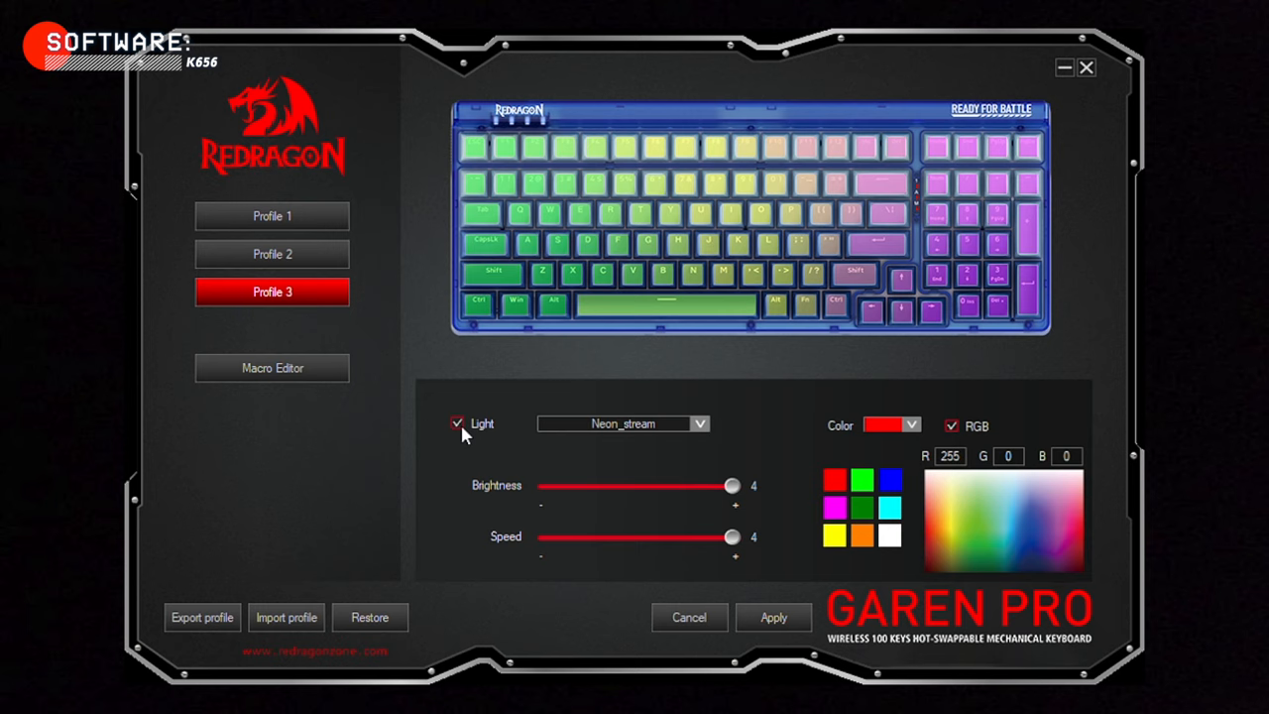
pyautogui.click(272, 214)
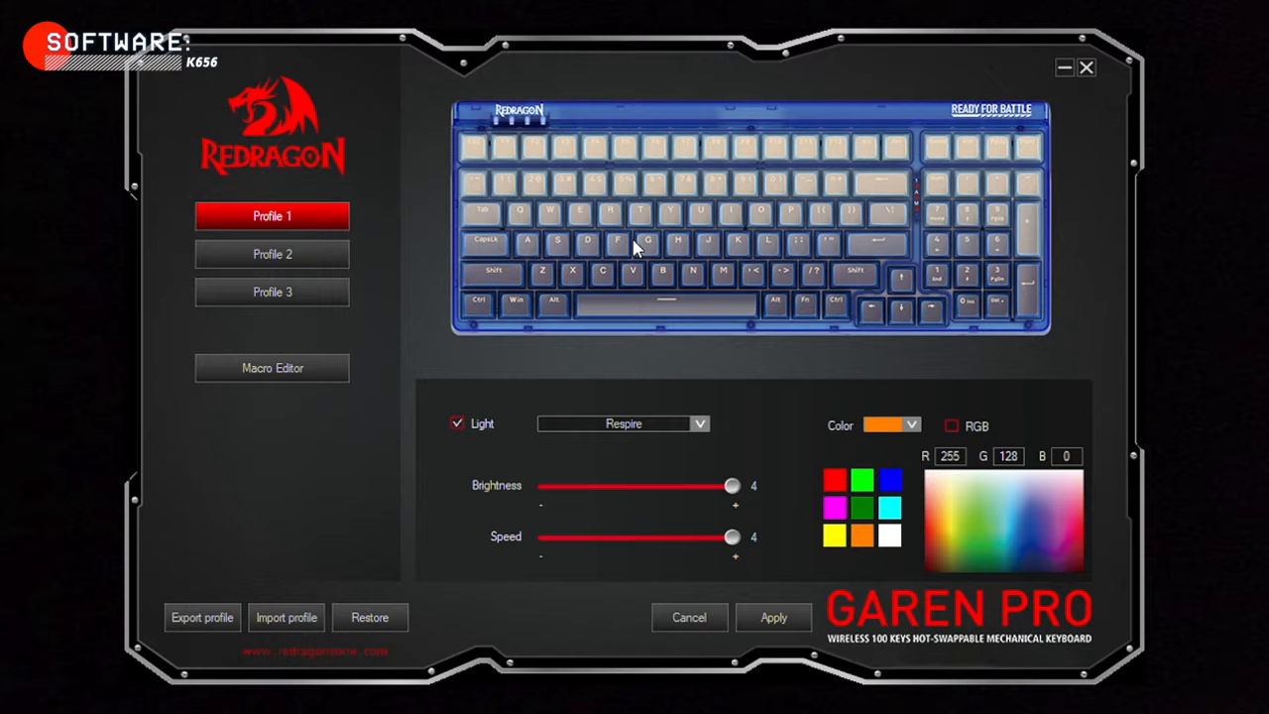
# Give Profile 1 the Retinue scanning effect in solid blue at speed 0
pyautogui.click(622, 424)
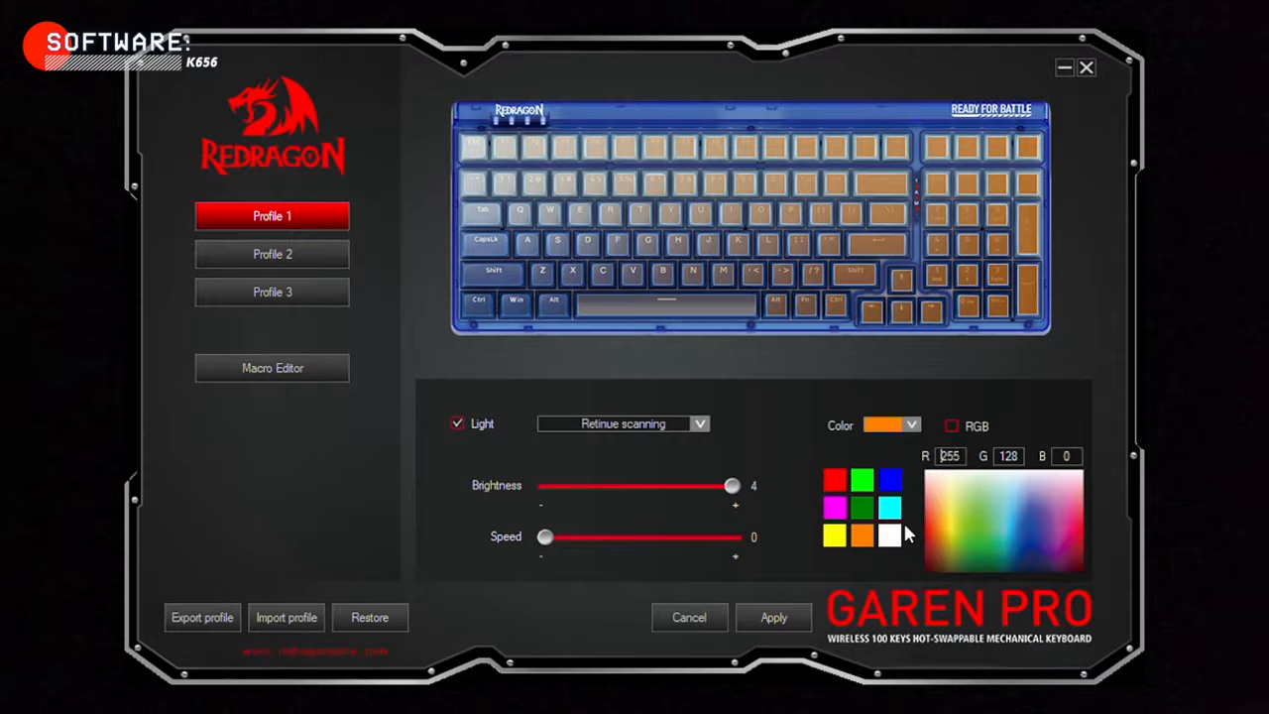
pyautogui.click(888, 480)
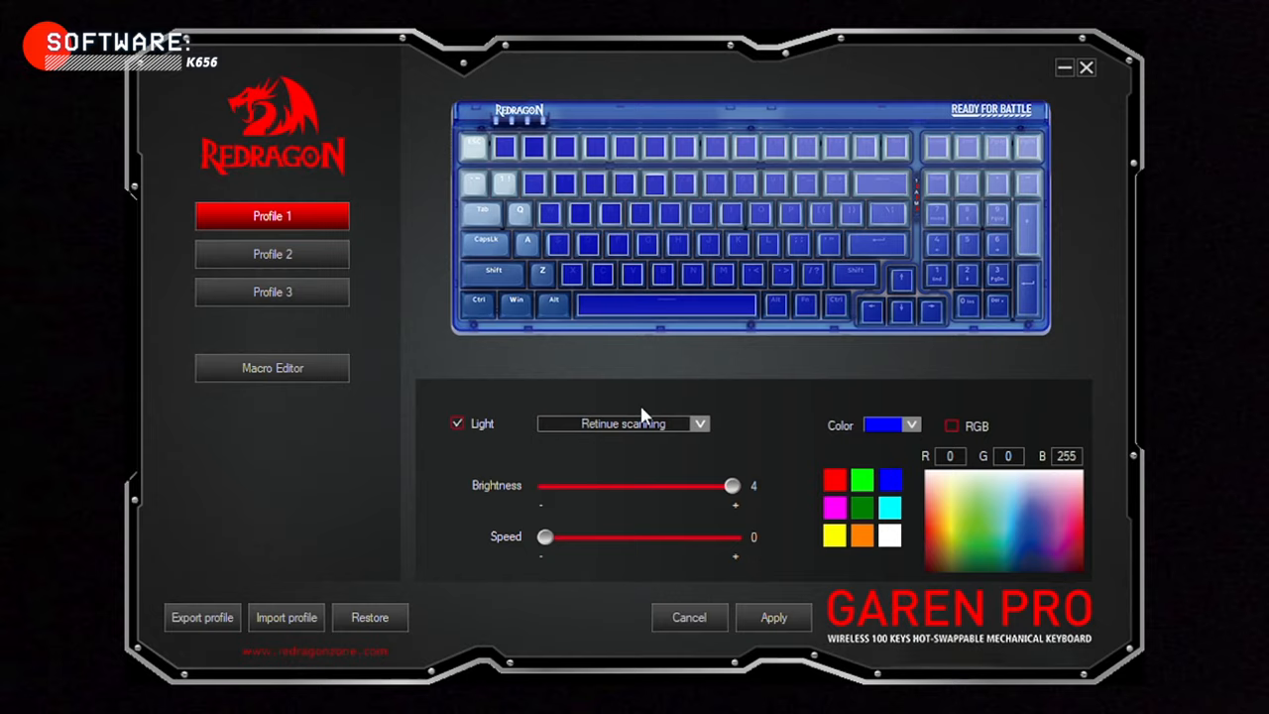